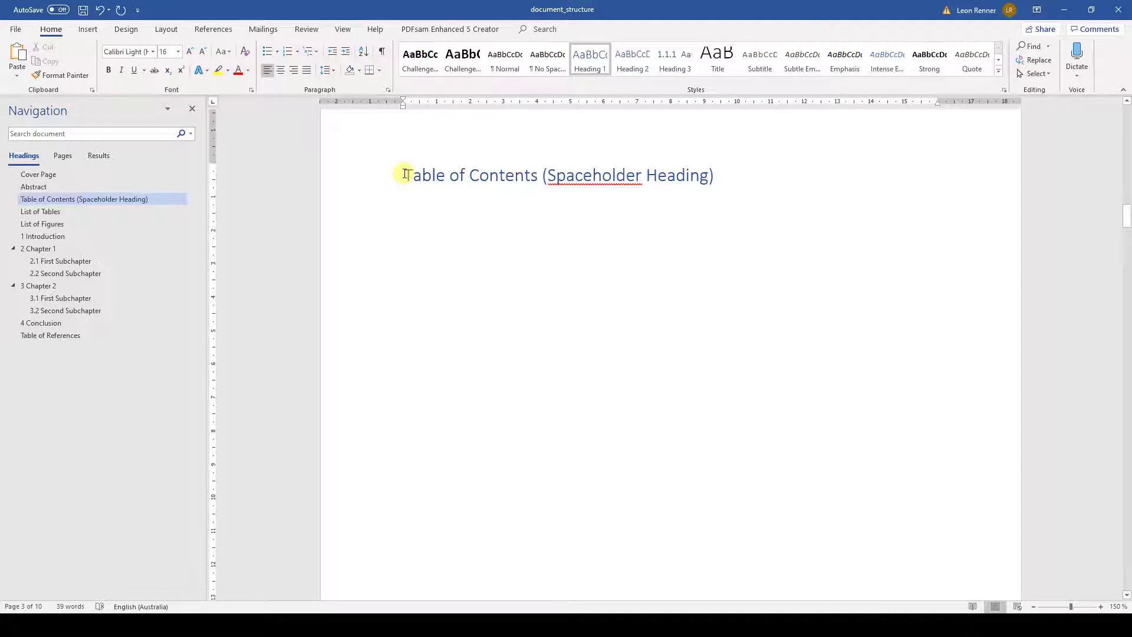
# - Insert Automatic Table 1 from References below the placeholder heading, listing all headings with page numbers
pyautogui.click(590, 60)
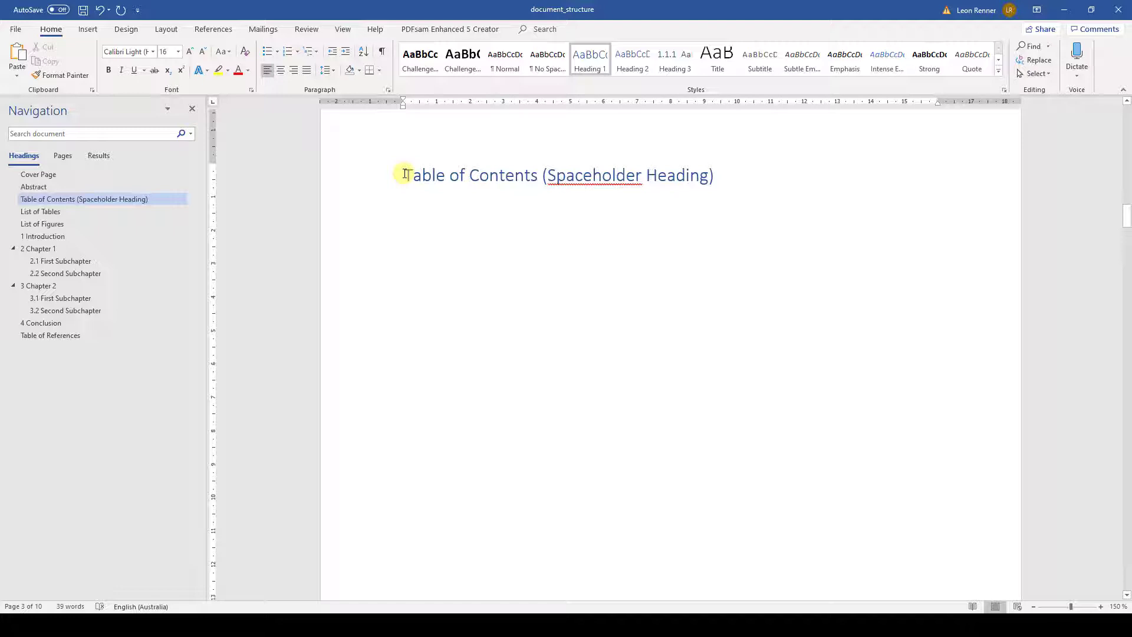
pyautogui.moveTo(406, 198)
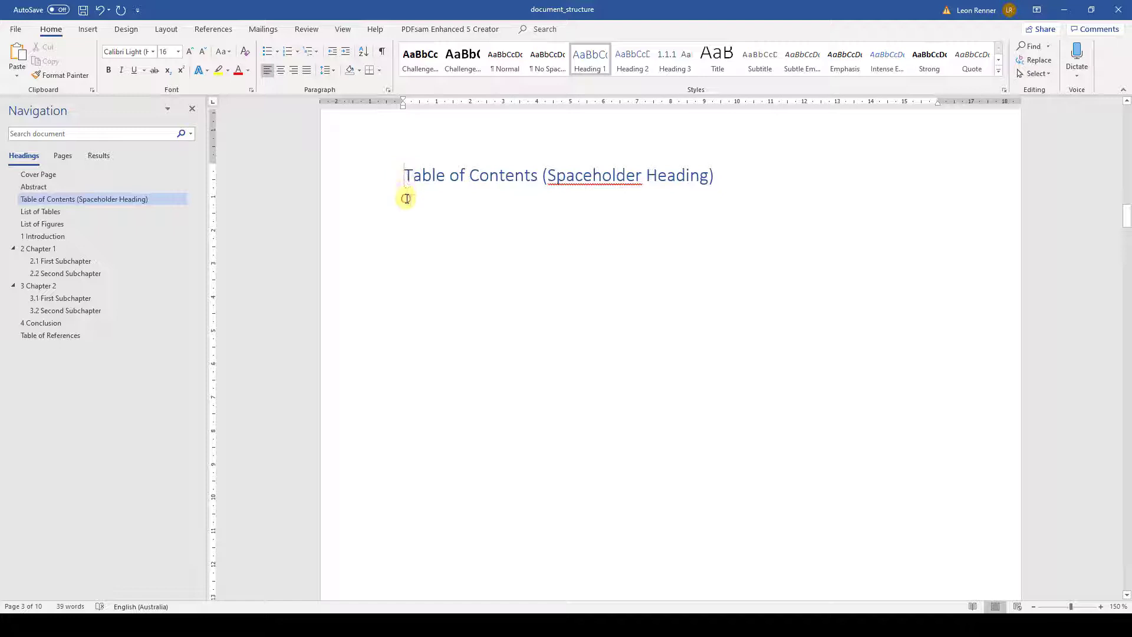
pyautogui.click(406, 188)
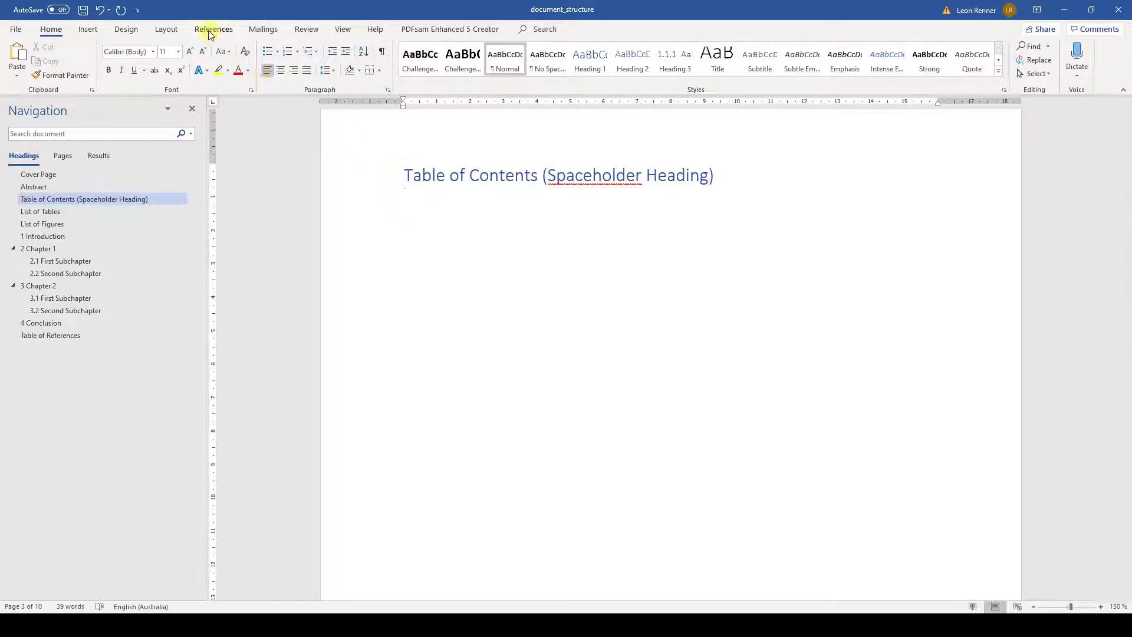
pyautogui.click(213, 28)
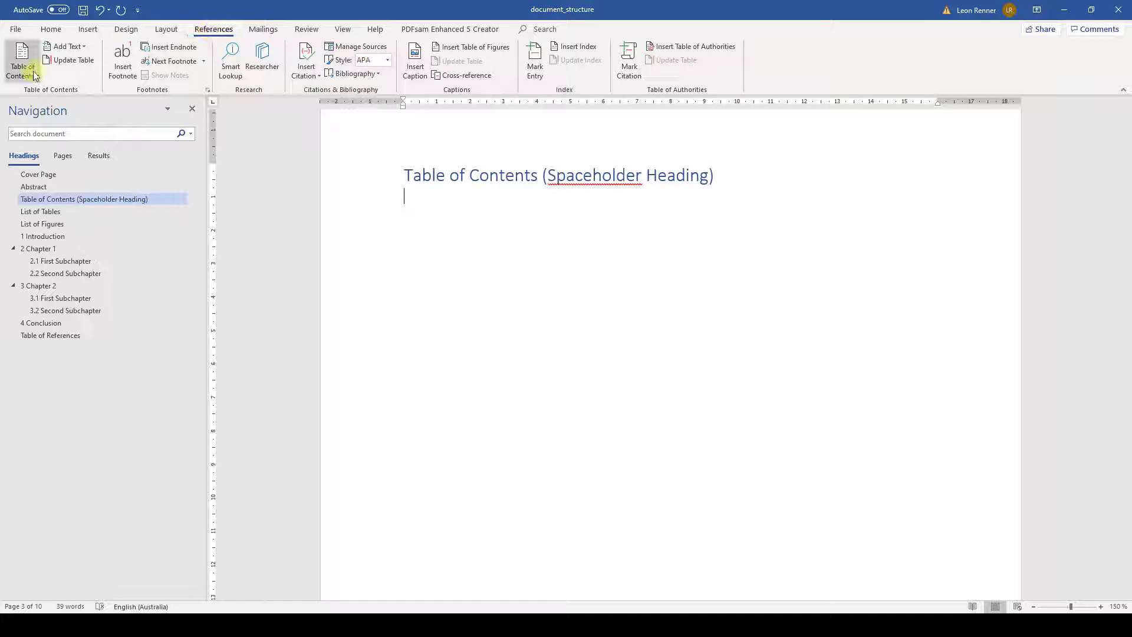
pyautogui.click(21, 64)
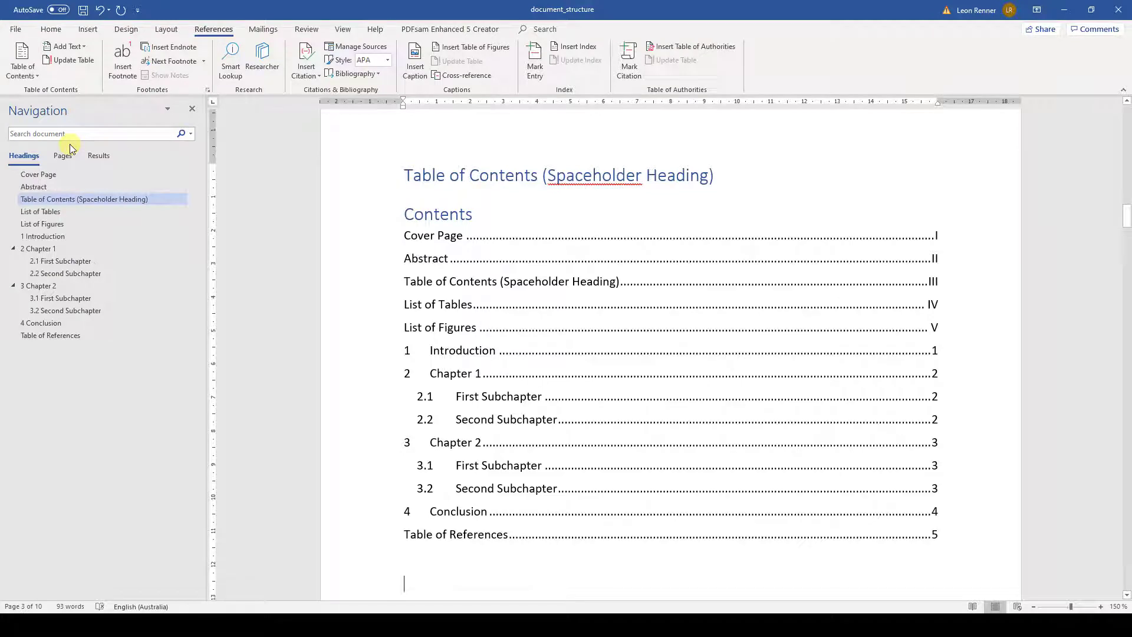
# - Add a new 'Another Chapter' paragraph after the contents table and style it as Heading 1
pyautogui.scroll(-3)
pyautogui.write('Another Chapter')
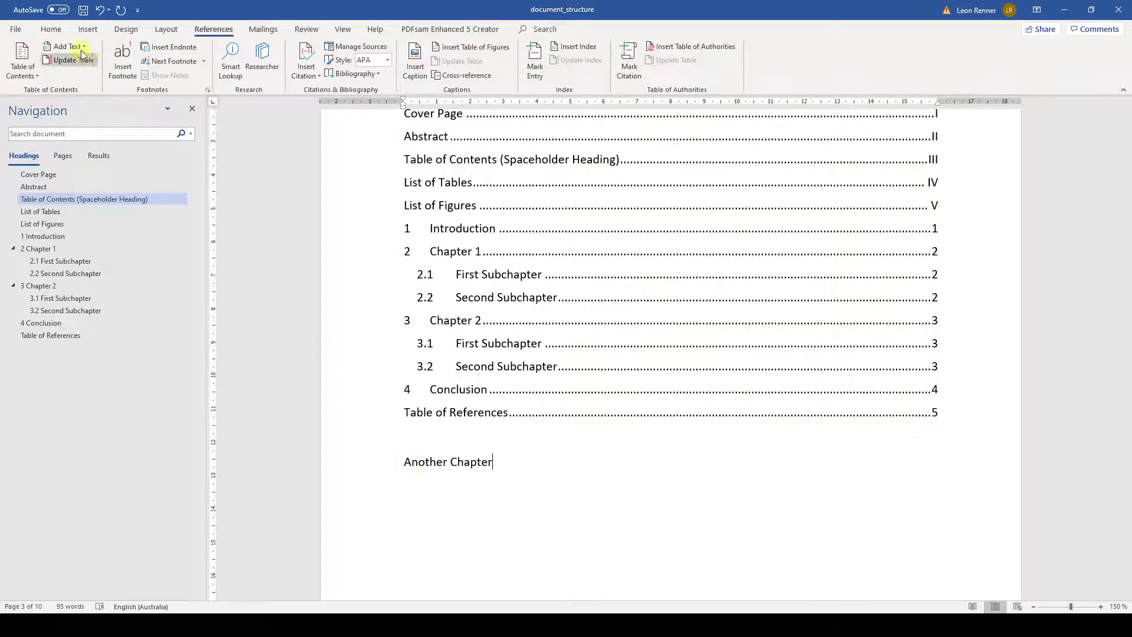
pyautogui.click(589, 59)
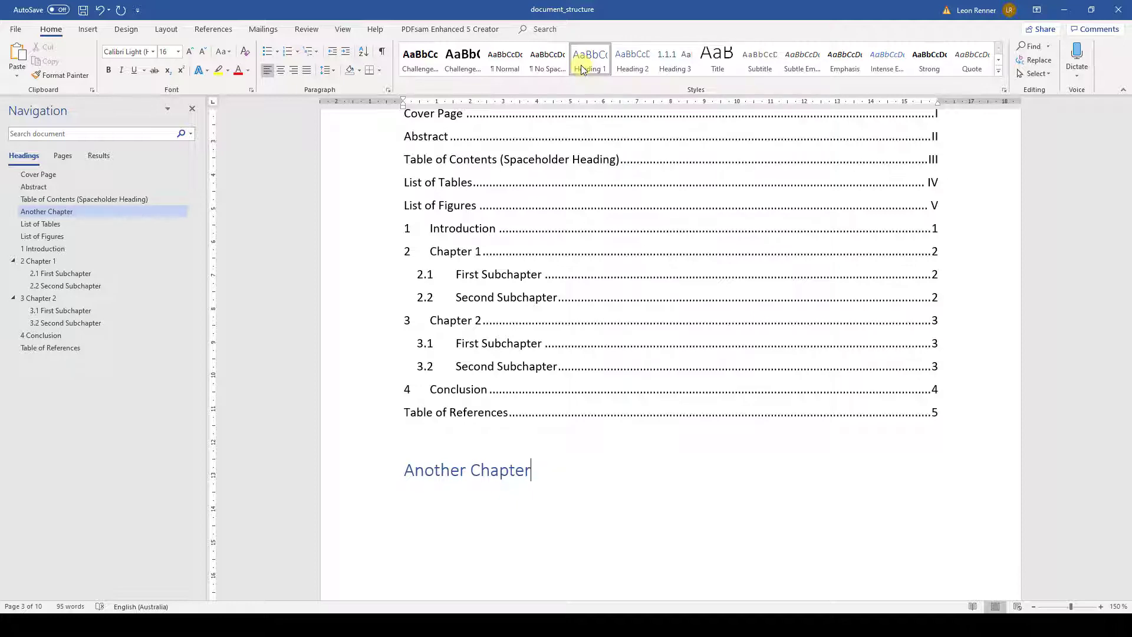
pyautogui.scroll(3)
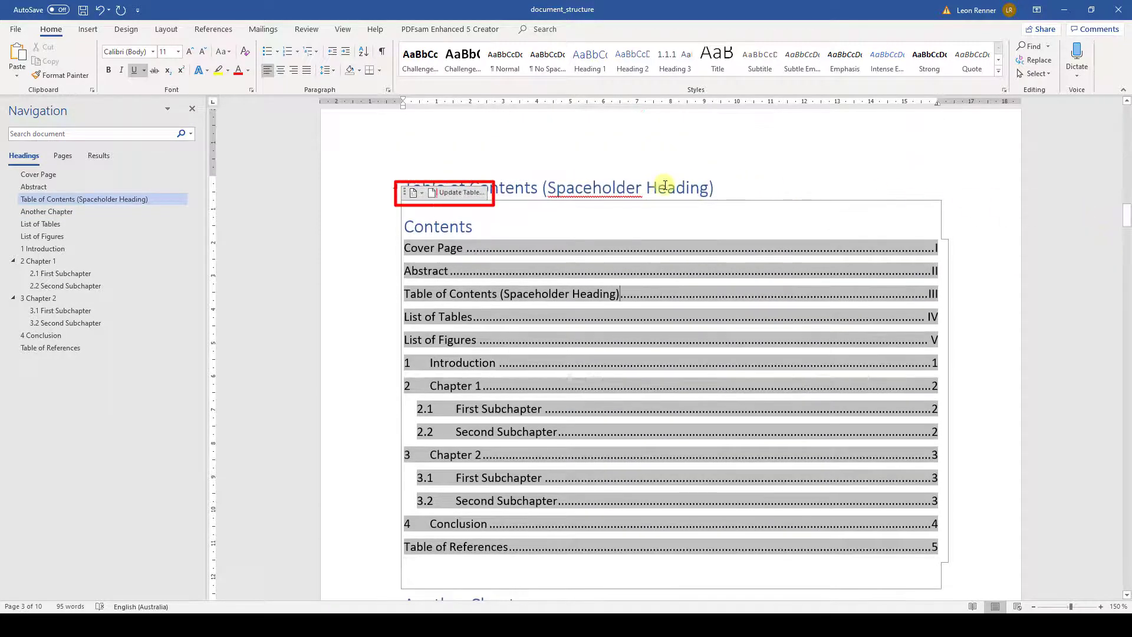
pyautogui.moveTo(460, 192)
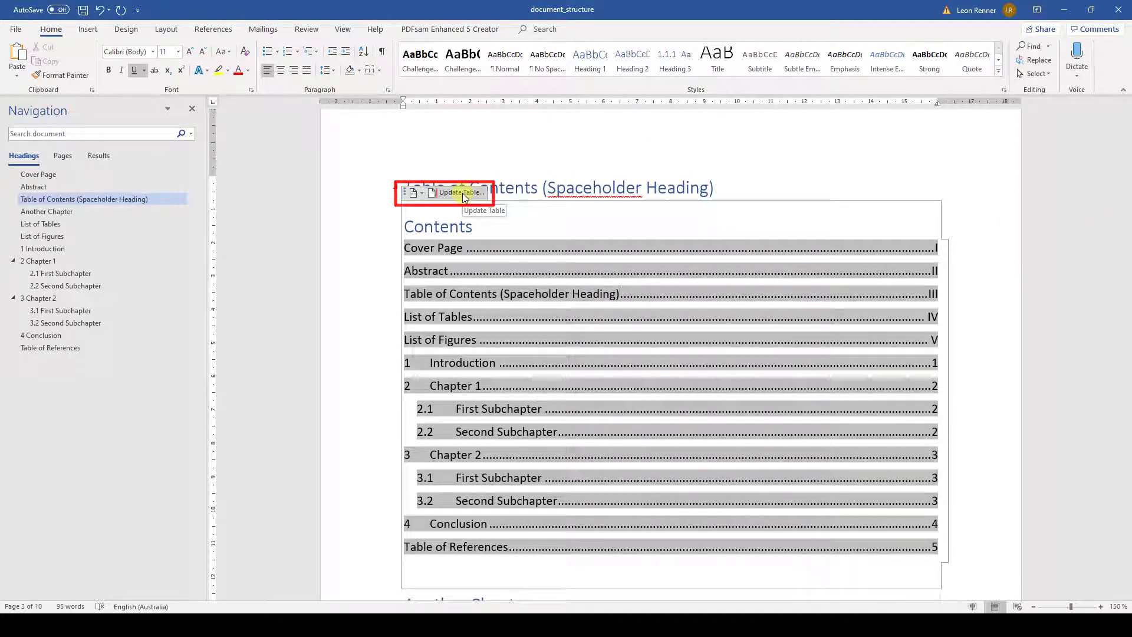
# - Update the entire table so 'Another Chapter' appears on page III
pyautogui.click(458, 192)
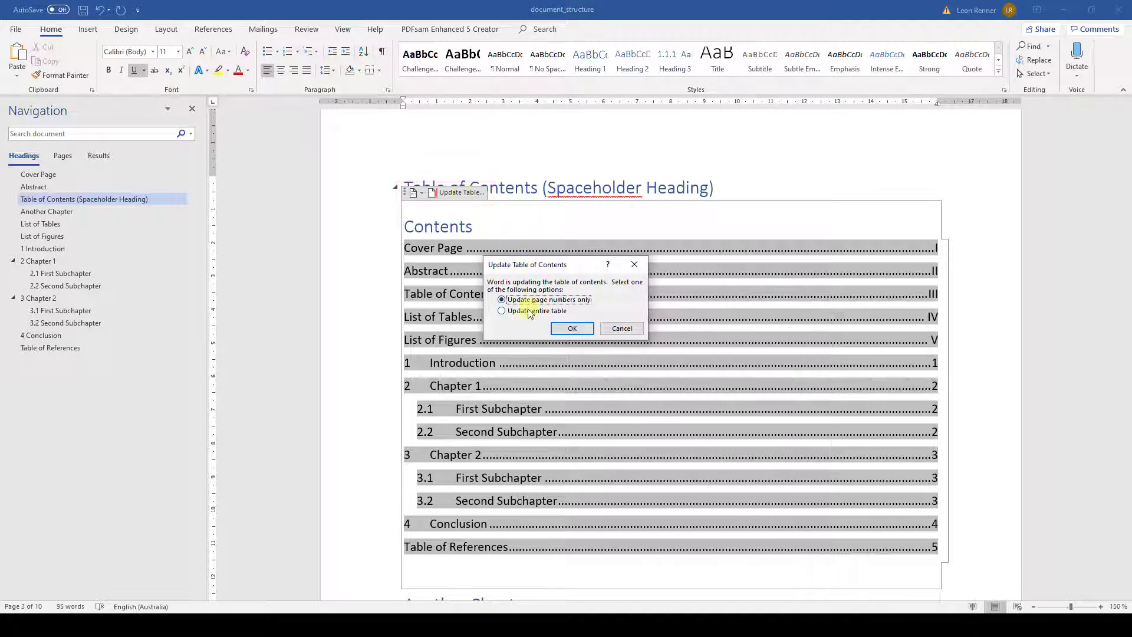
pyautogui.click(571, 328)
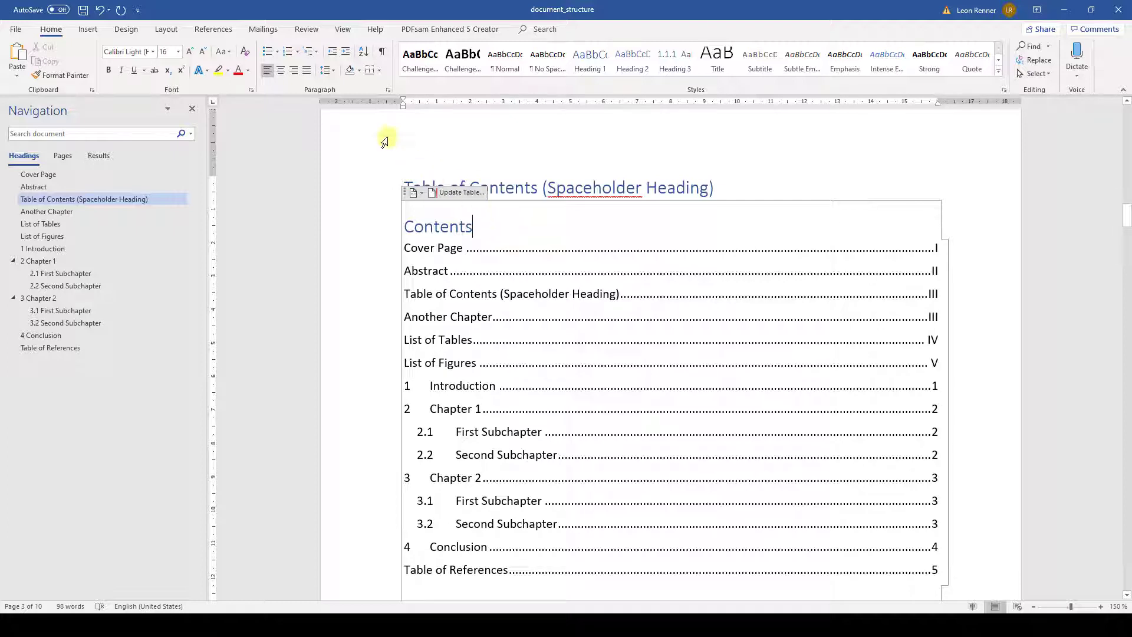
pyautogui.click(213, 28)
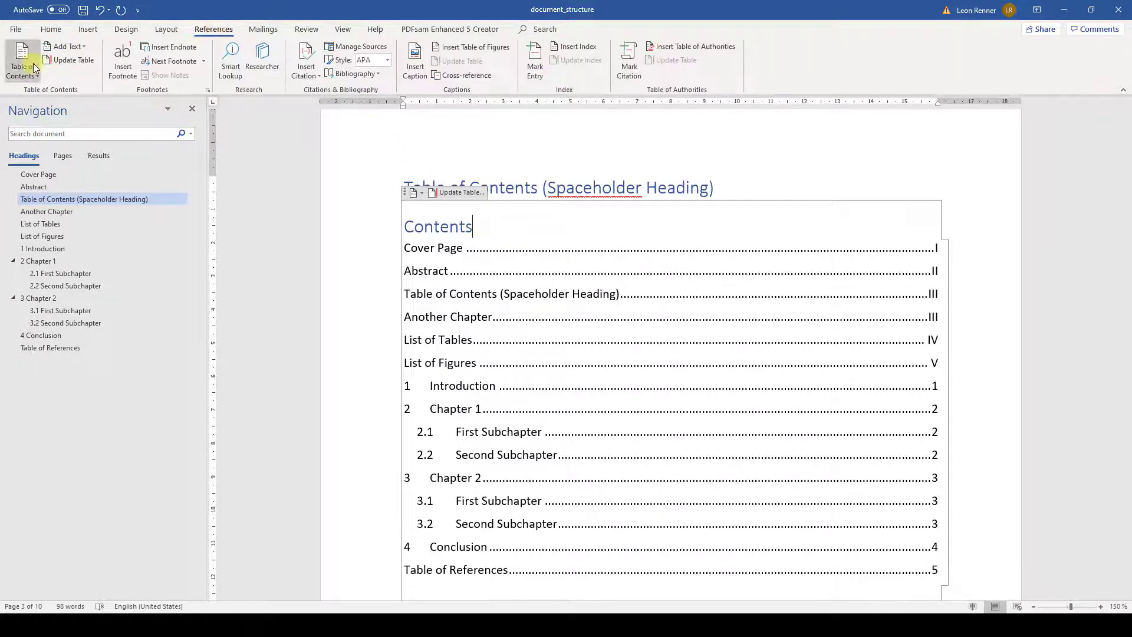
# - Bring up the Custom Table of Contents settings and its list of TOC entry styles
pyautogui.click(21, 59)
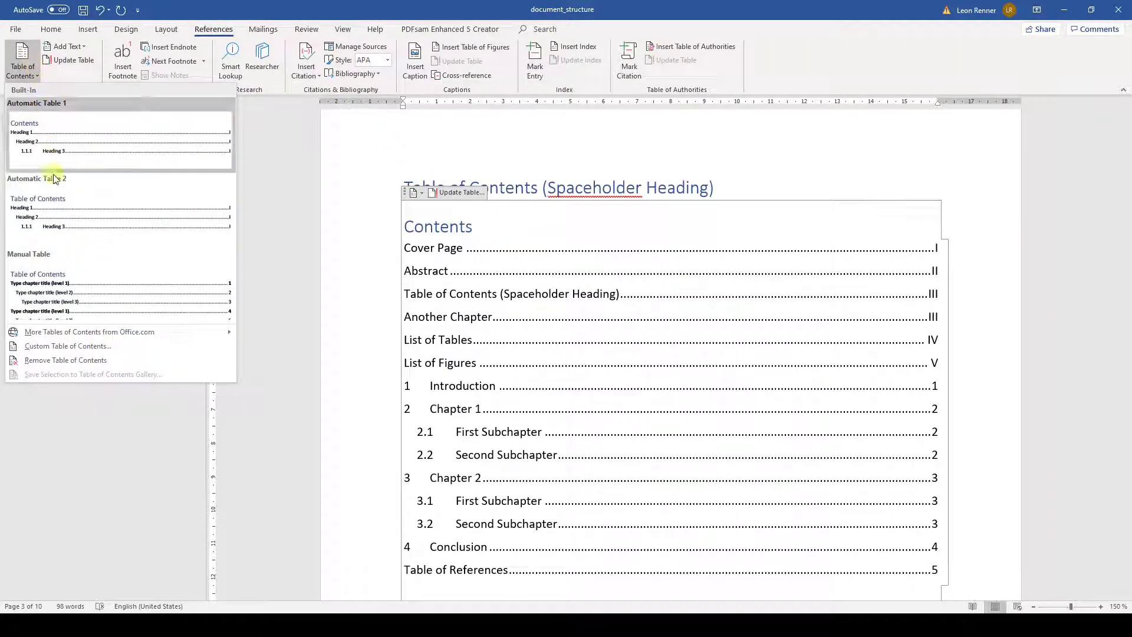
pyautogui.moveTo(68, 345)
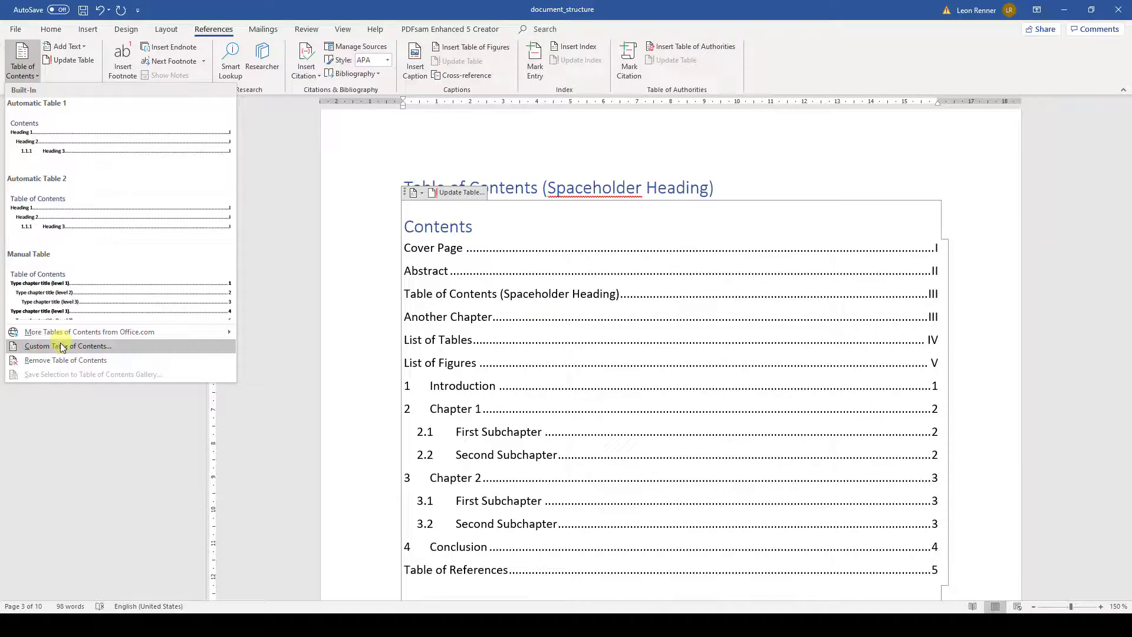
pyautogui.click(70, 345)
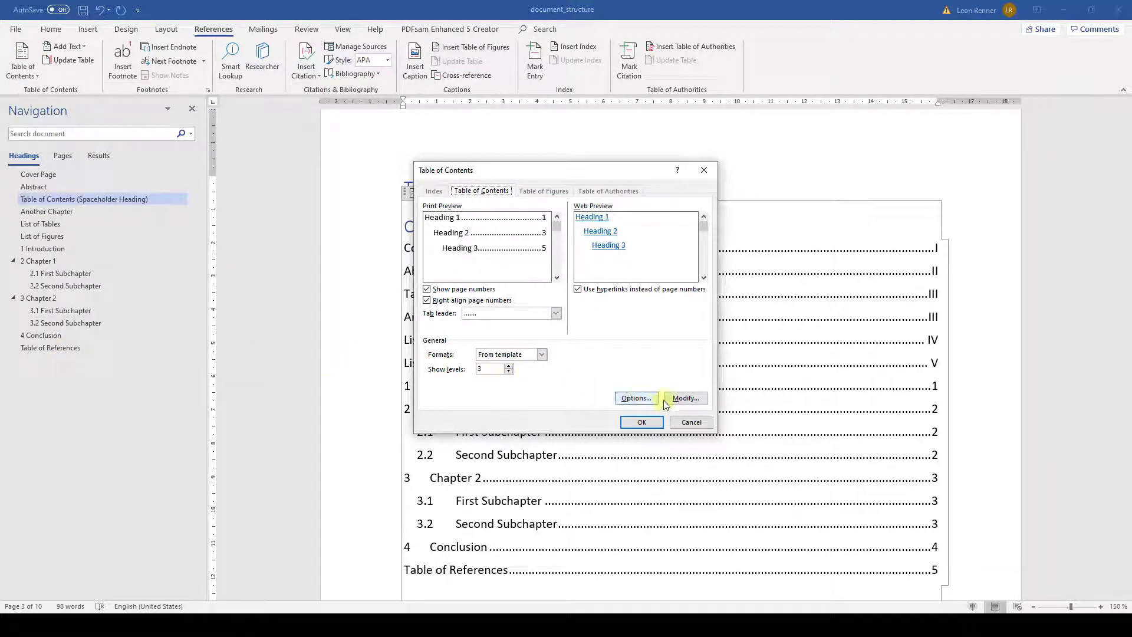
pyautogui.click(683, 397)
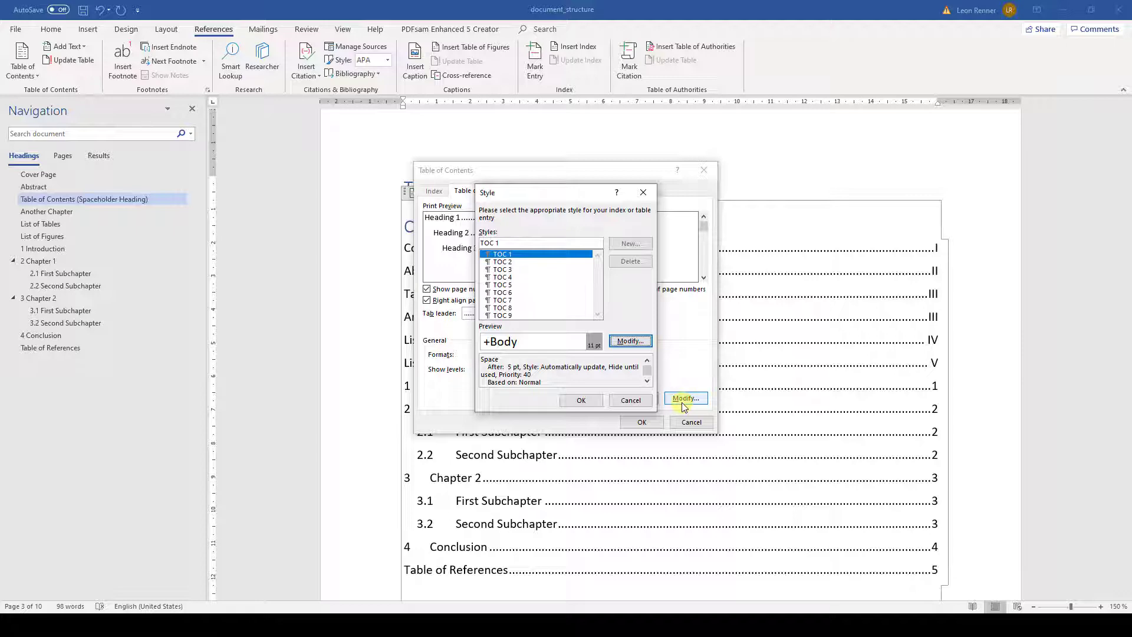
pyautogui.moveTo(628, 341)
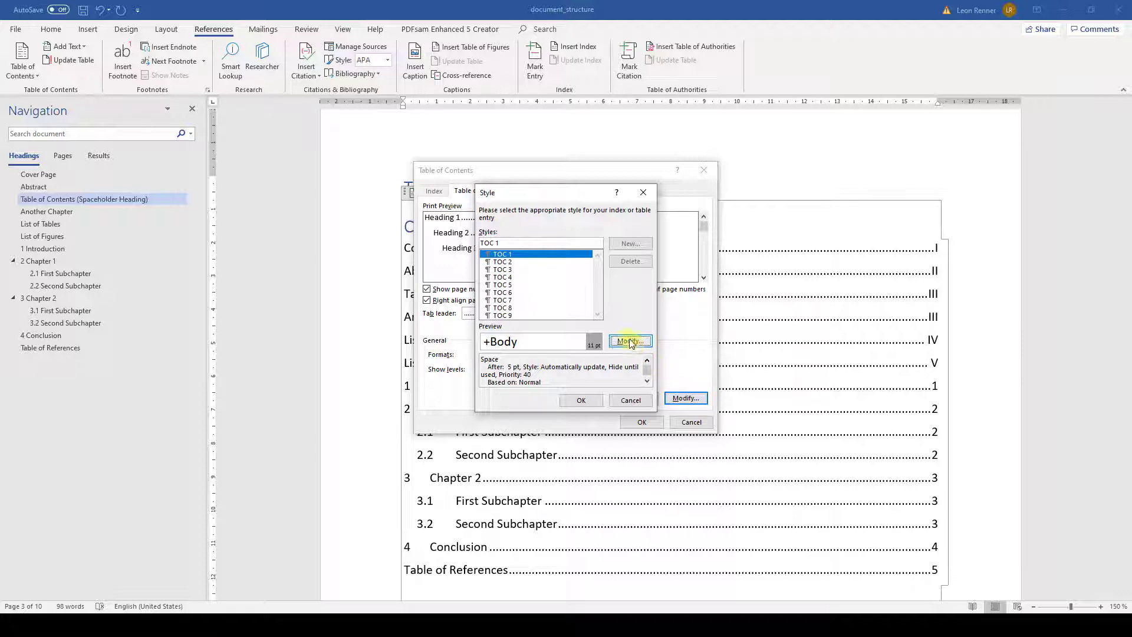
# - Make the TOC 1 level-1 entry style 12 pt bold and confirm it
pyautogui.click(629, 341)
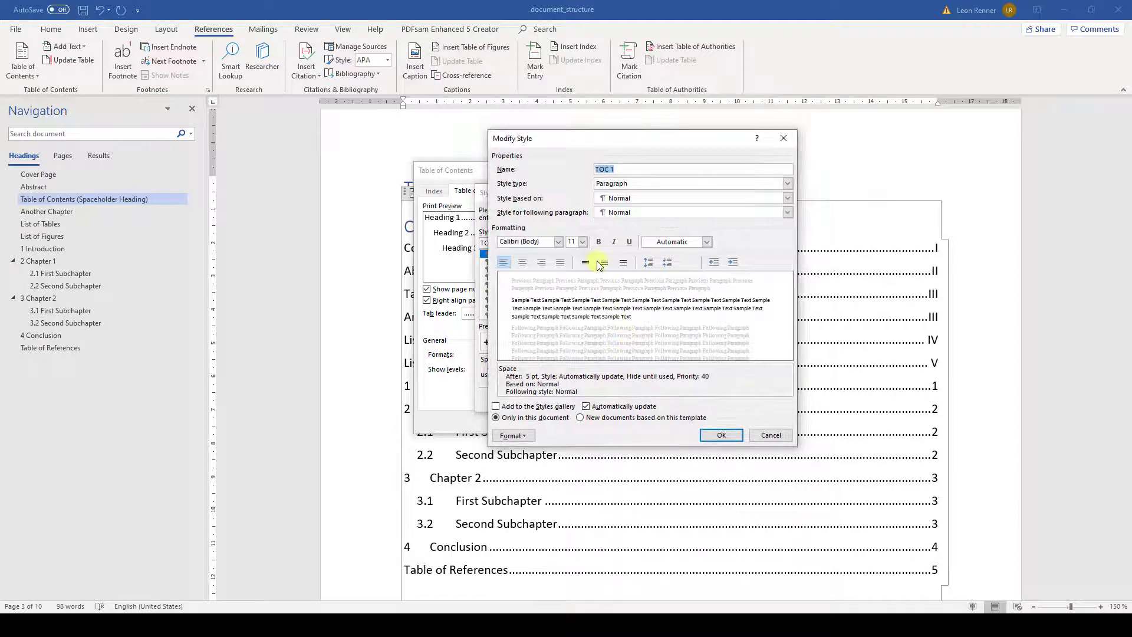
pyautogui.click(582, 241)
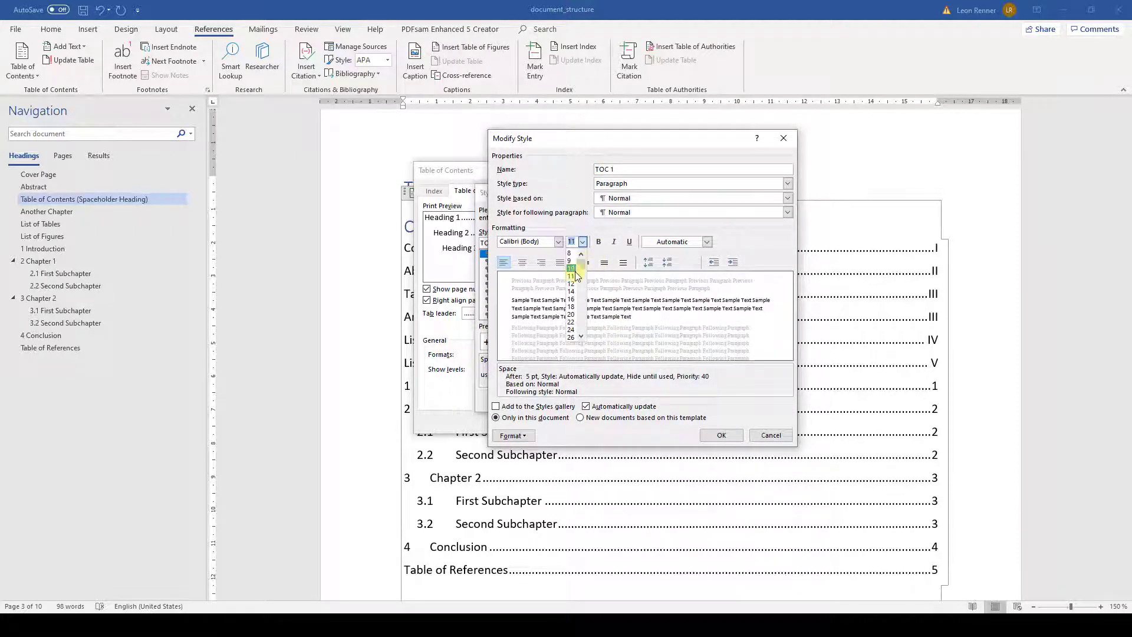
pyautogui.click(570, 275)
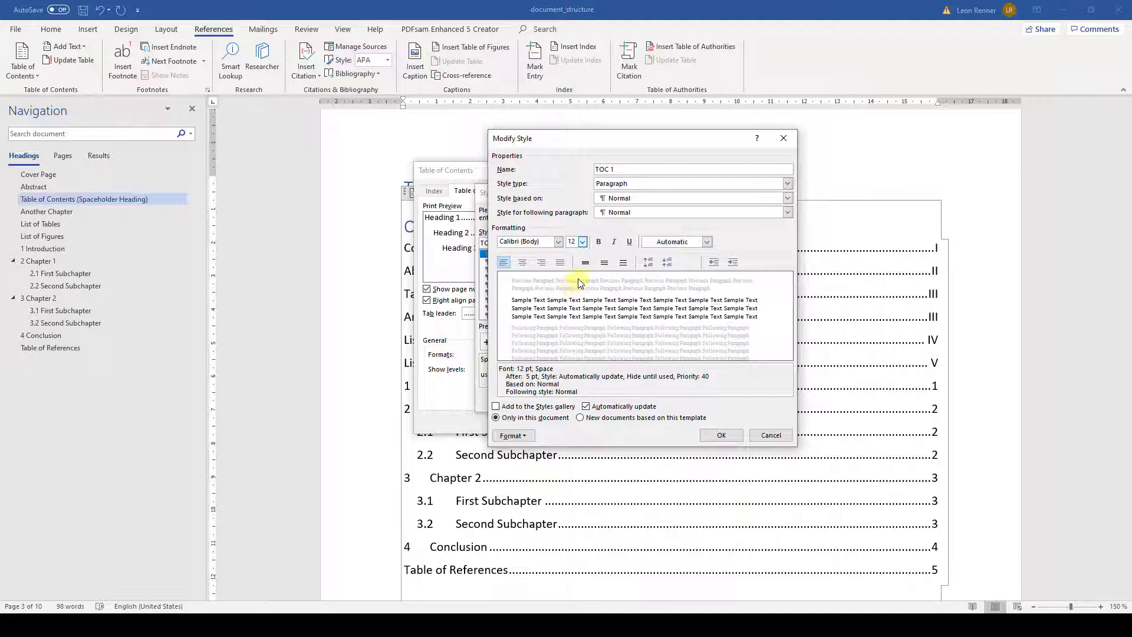
pyautogui.click(599, 241)
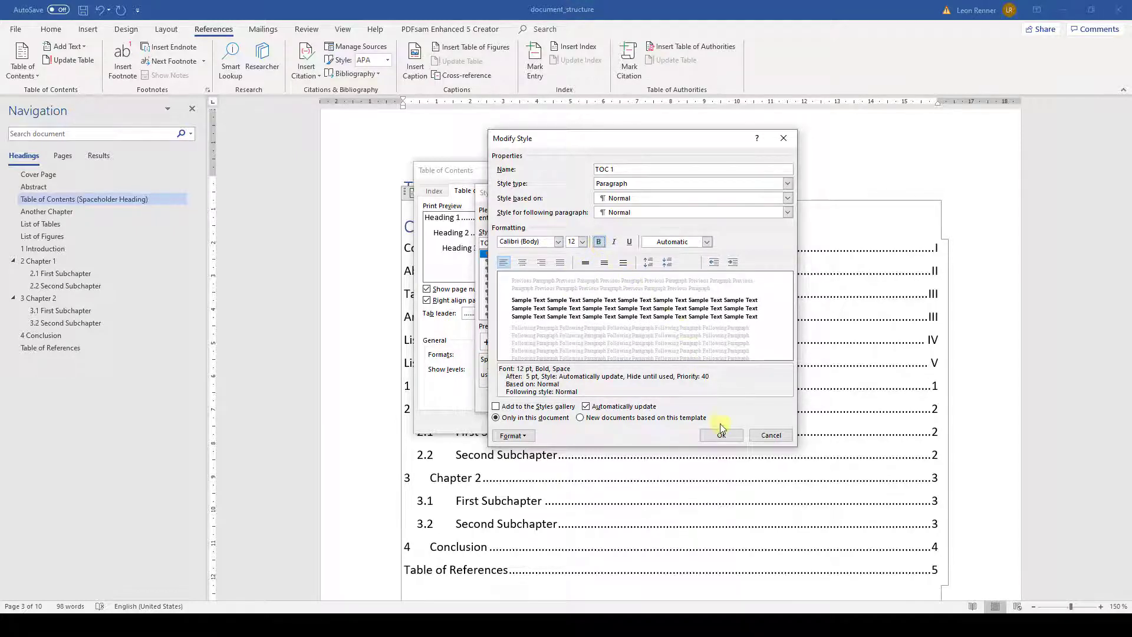
pyautogui.click(720, 435)
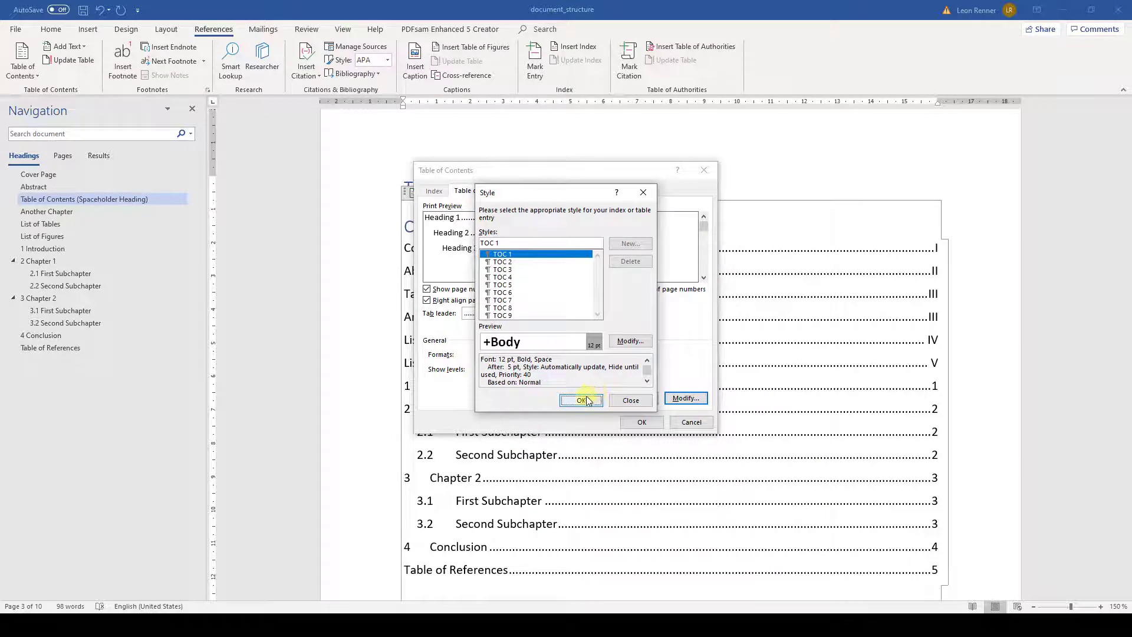
pyautogui.click(582, 400)
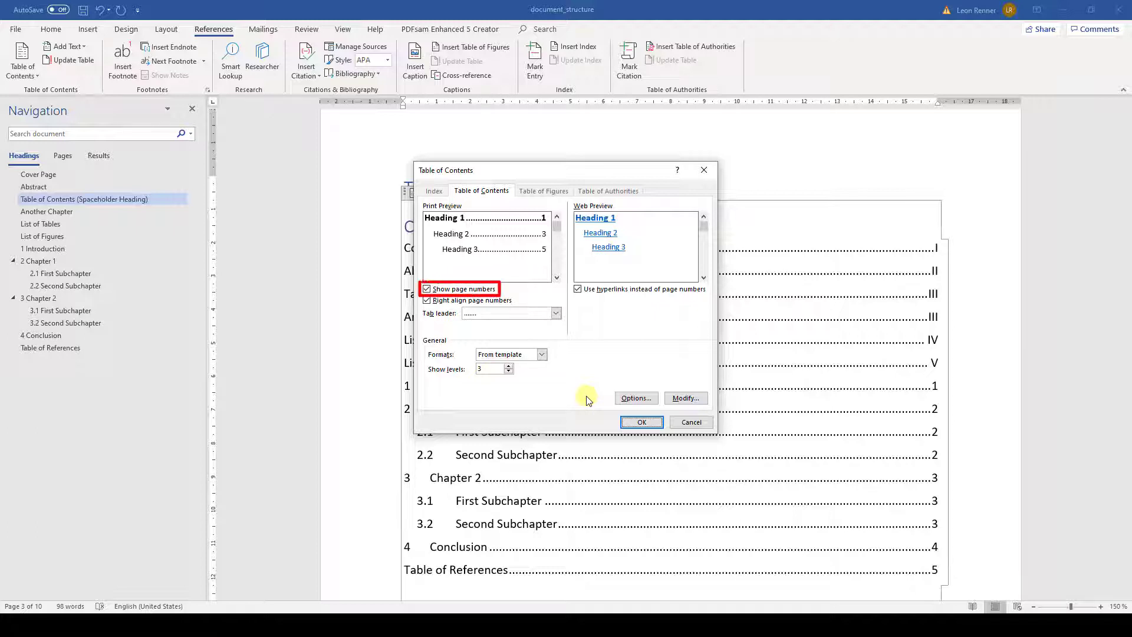
# - Set the tab leader to a solid underline and replace the existing contents table
pyautogui.click(555, 312)
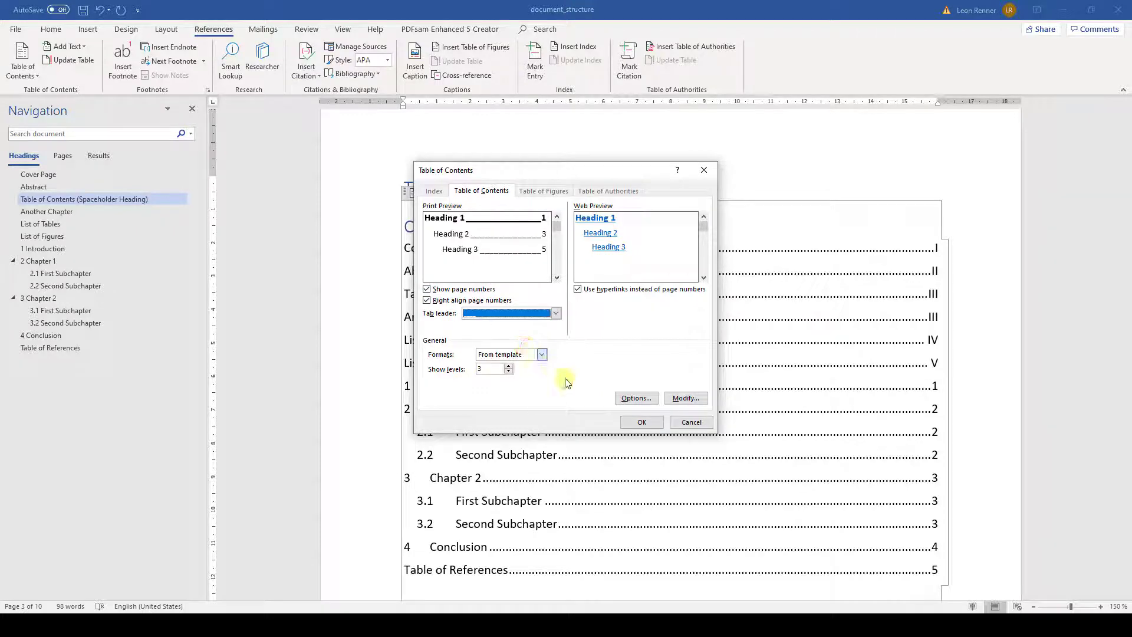
pyautogui.click(640, 422)
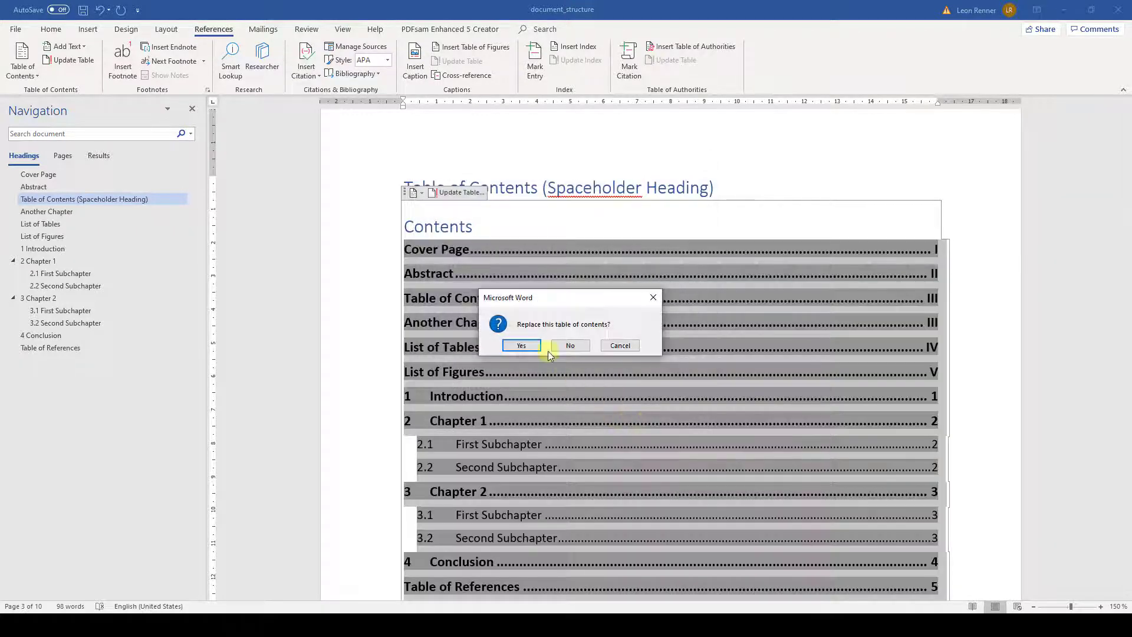
pyautogui.click(521, 346)
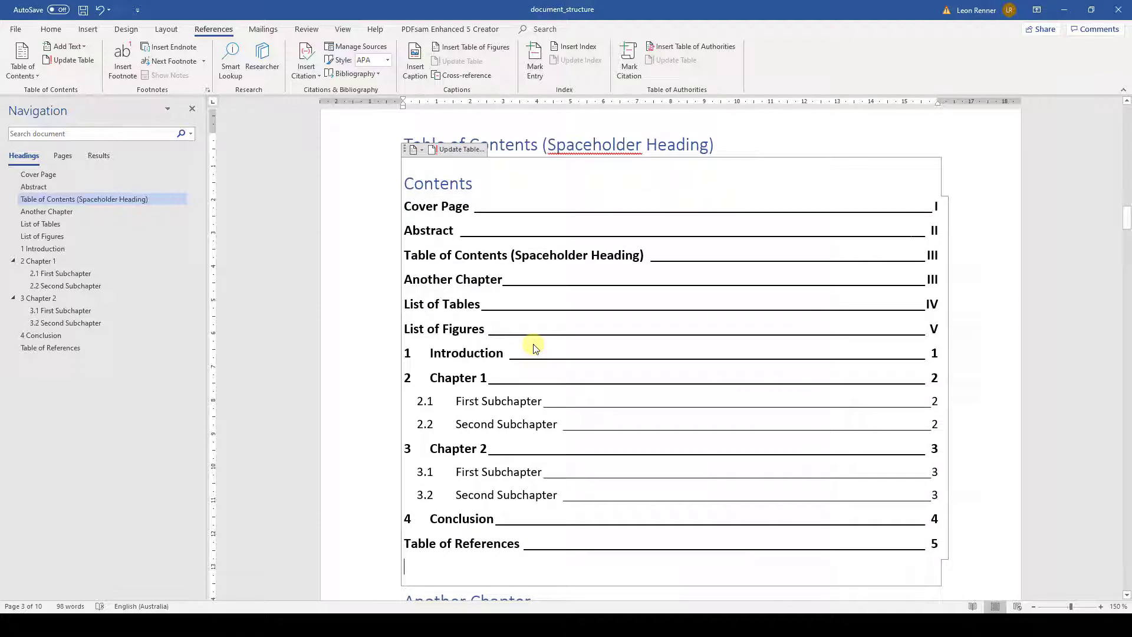